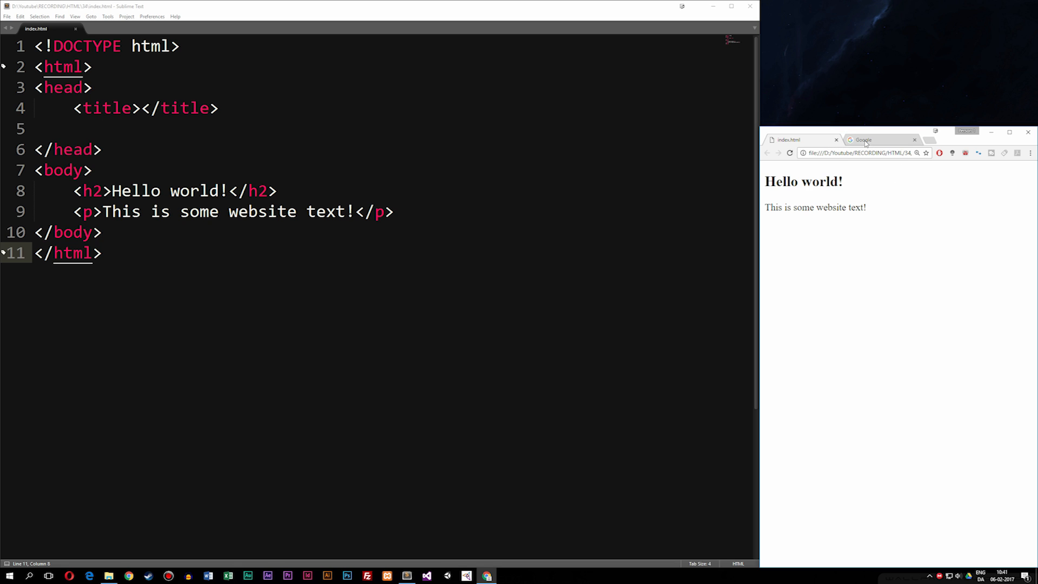
Glance at the Google tab, return to index.html, then open the project folder in File Explorer.
click(864, 139)
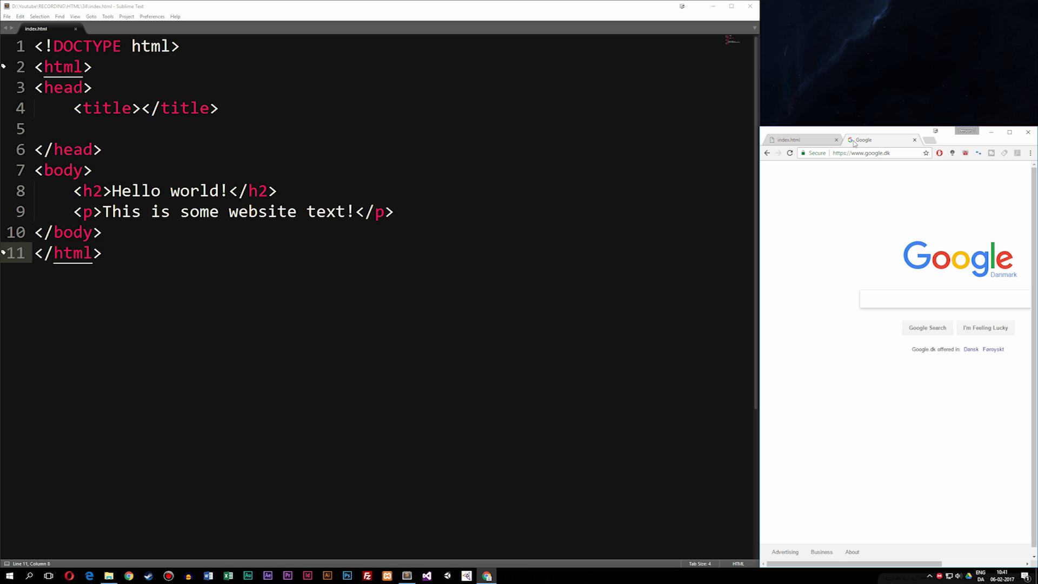
click(787, 139)
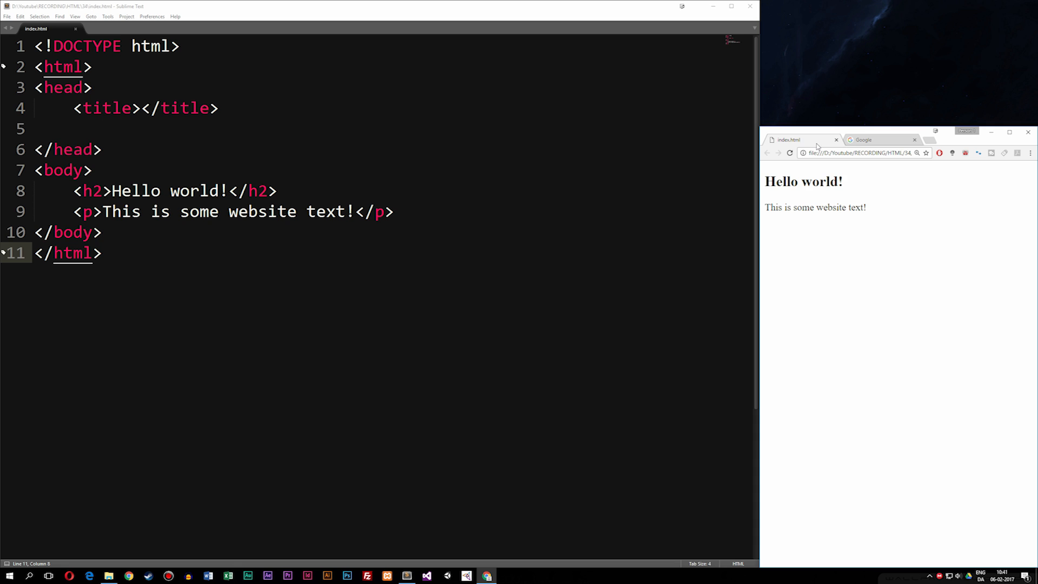
mouse_move(301, 156)
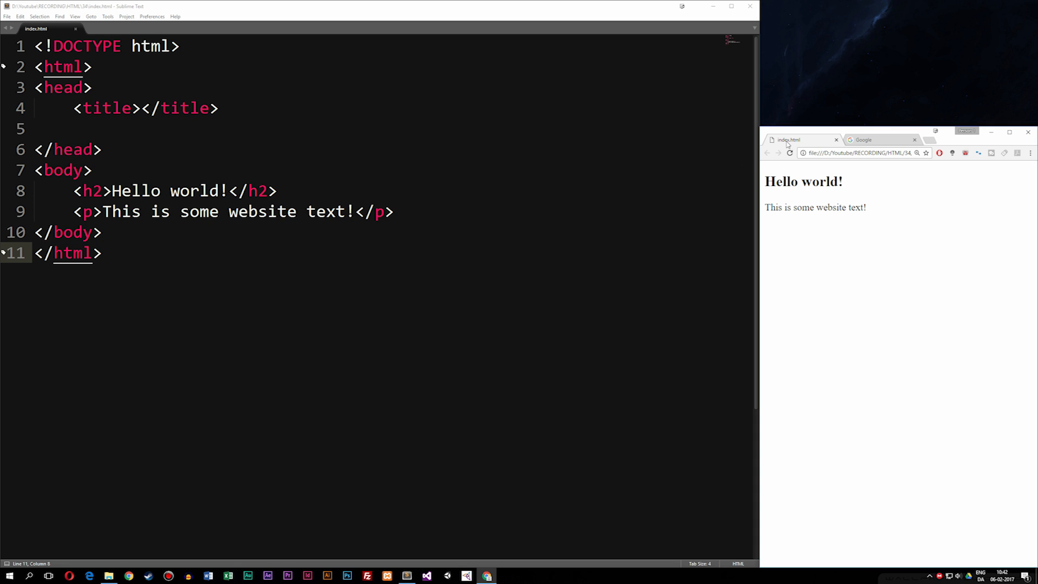
mouse_move(768, 150)
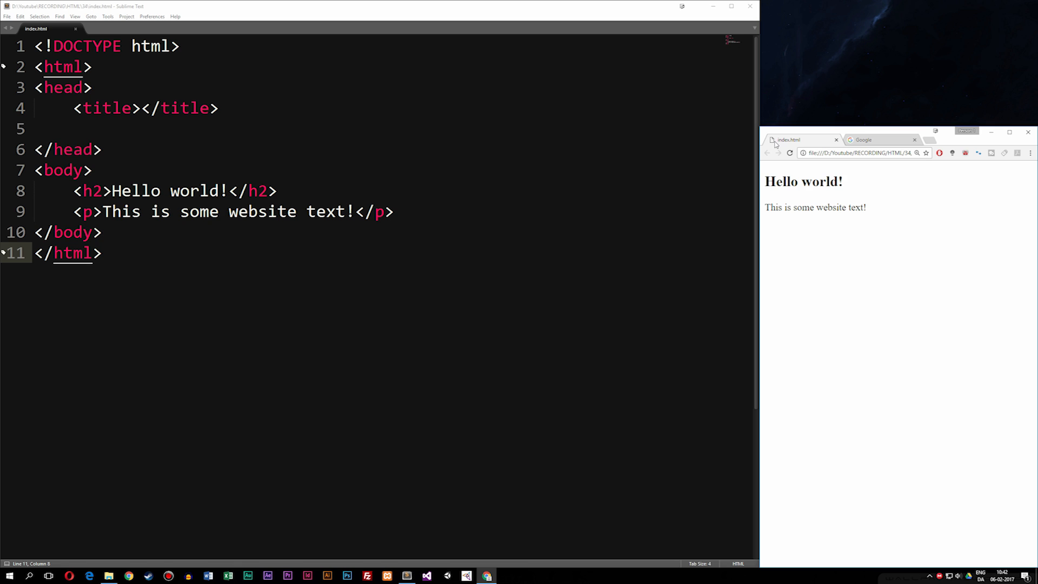
mouse_move(579, 184)
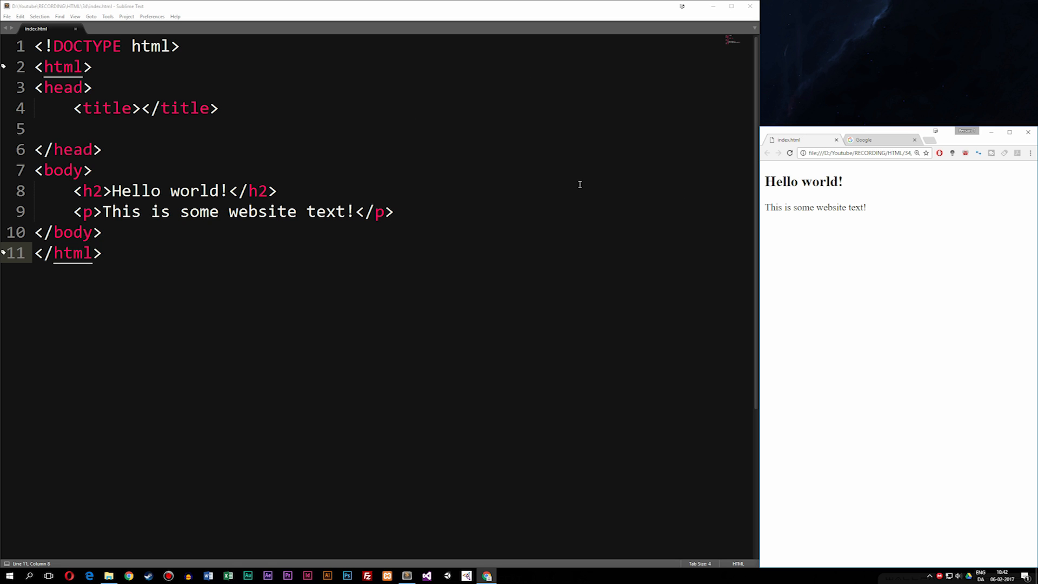
mouse_move(773, 141)
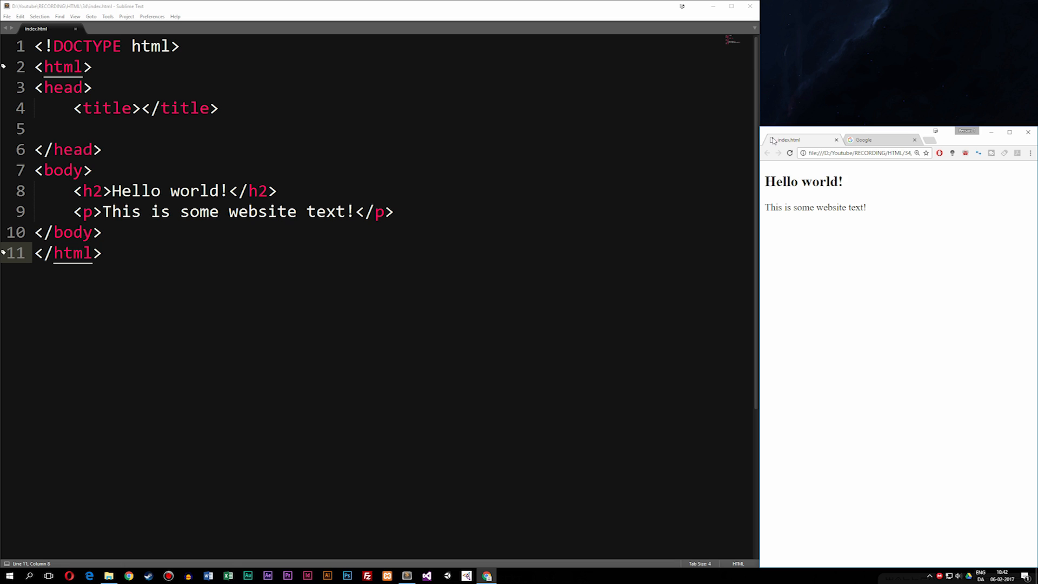
mouse_move(787, 145)
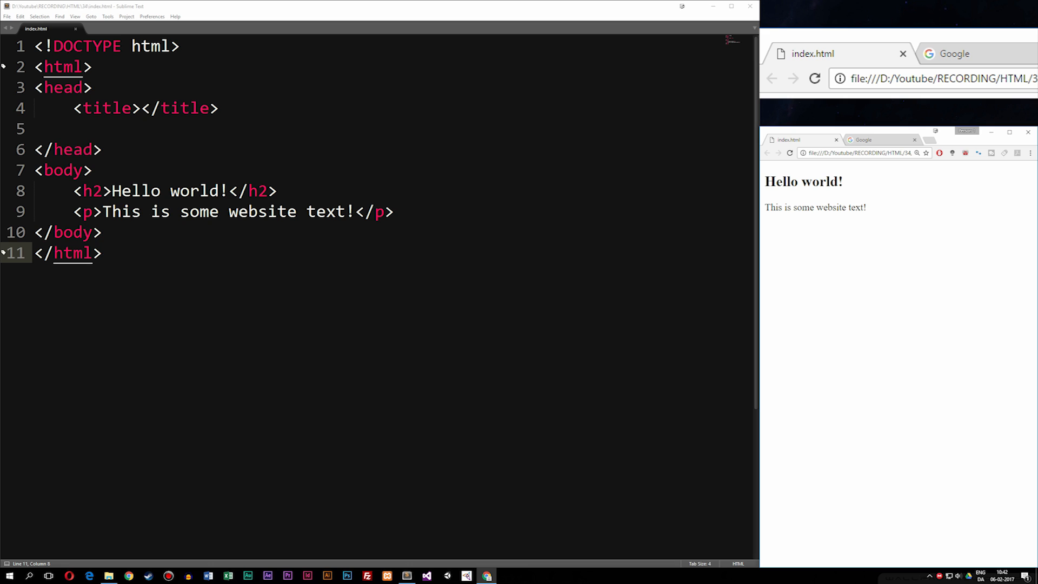
mouse_move(427, 129)
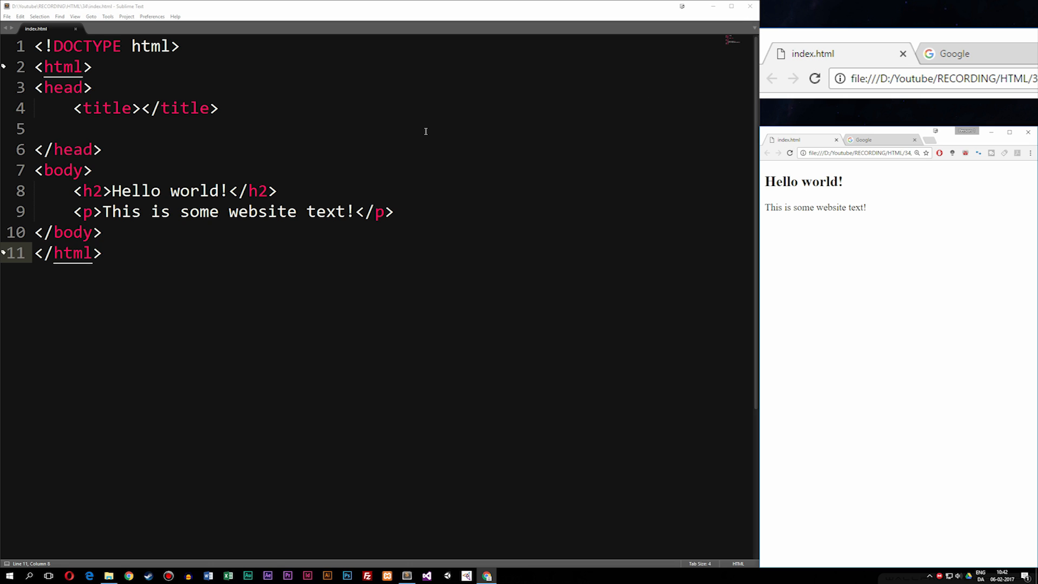
mouse_move(329, 126)
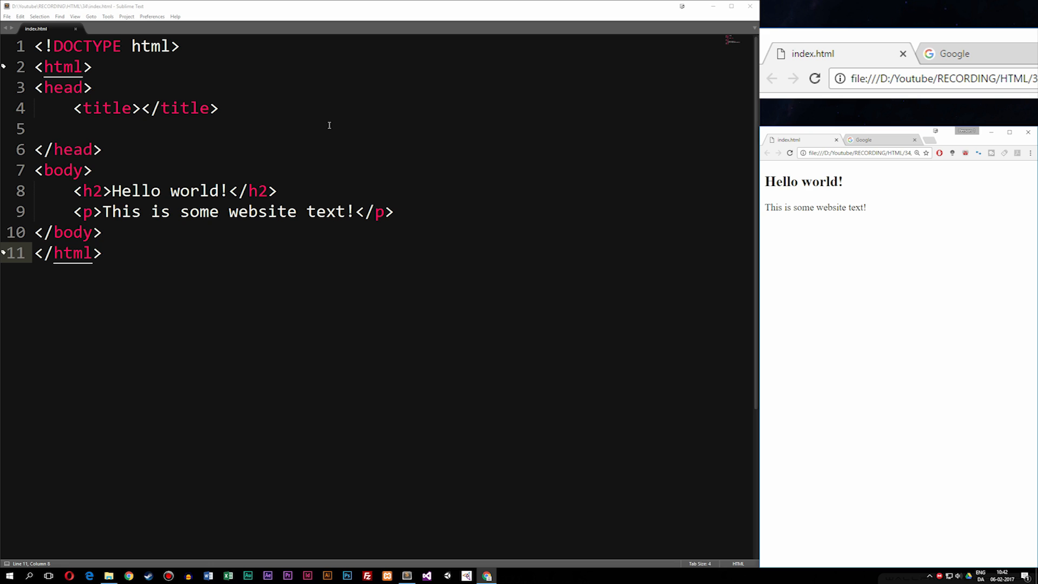
mouse_move(316, 478)
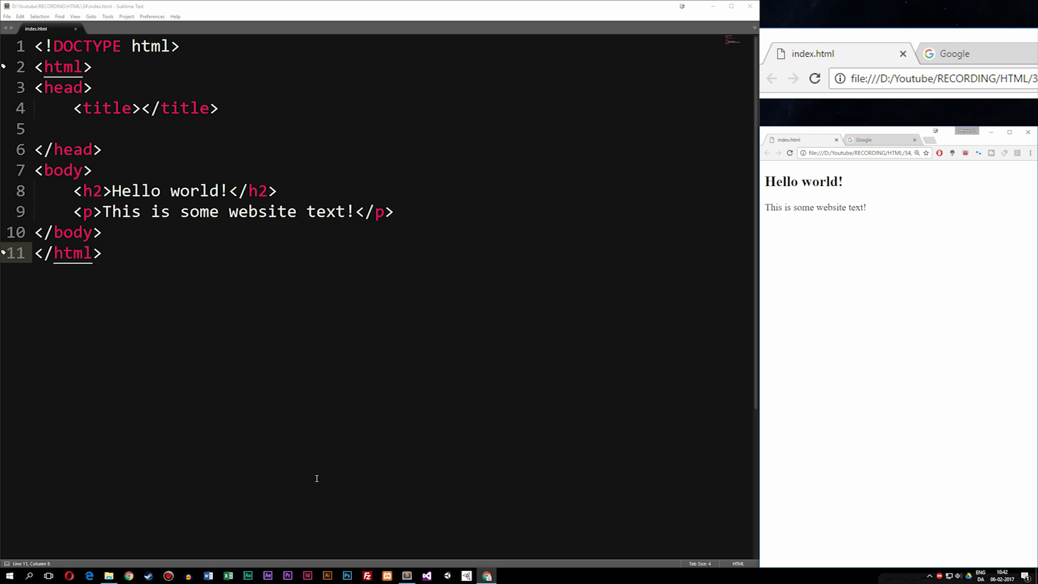
click(108, 575)
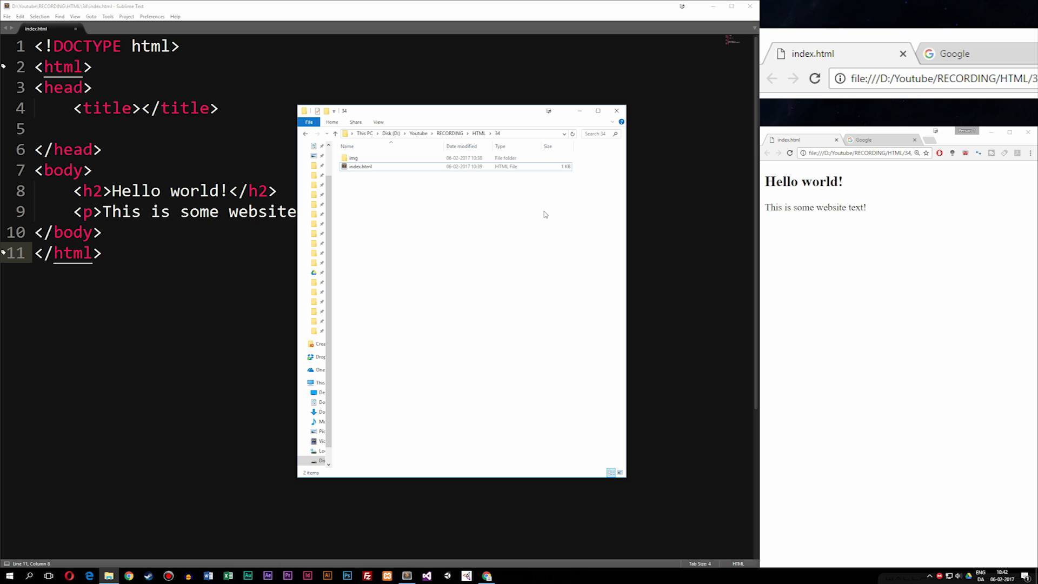
Open the img folder, check favicon.png is there, and return to the empty head line in index.html.
click(360, 166)
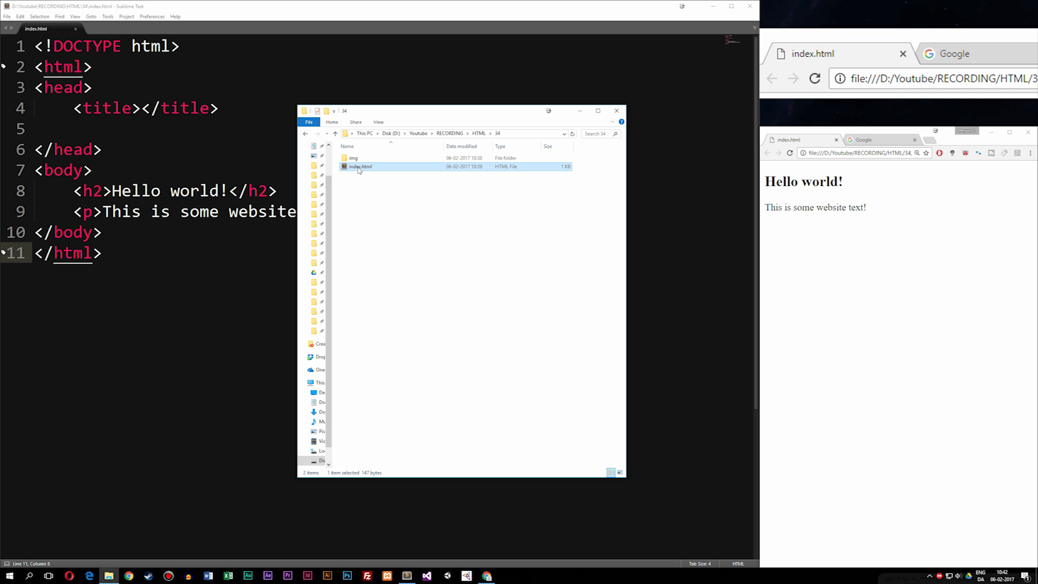
mouse_move(357, 166)
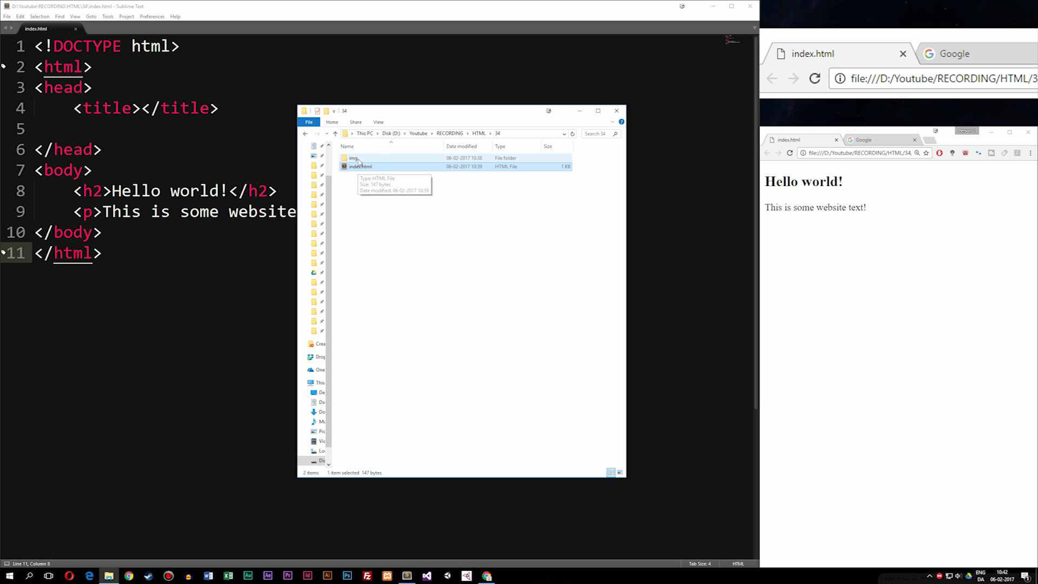
double_click(352, 157)
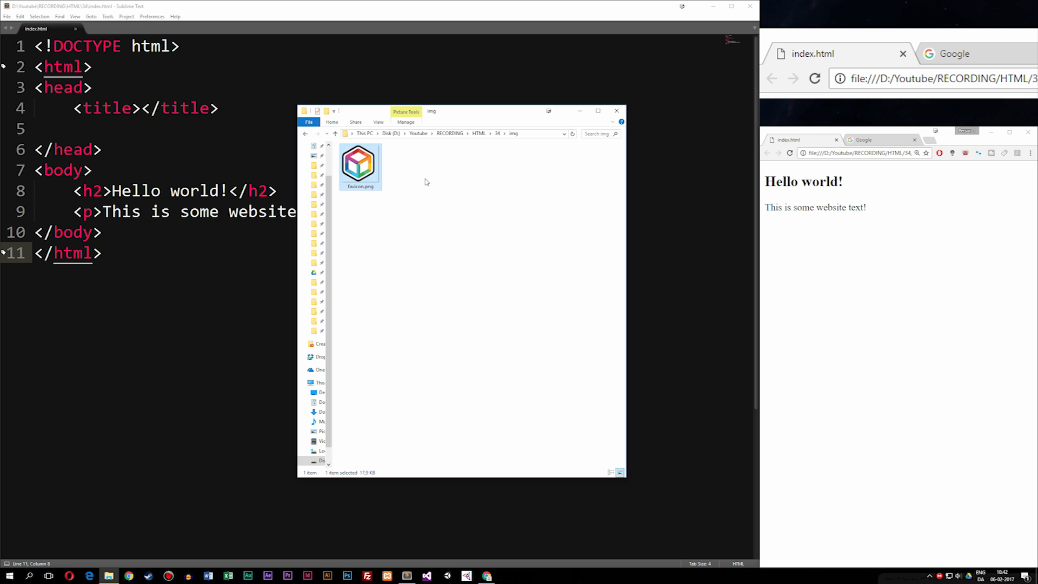
mouse_move(414, 185)
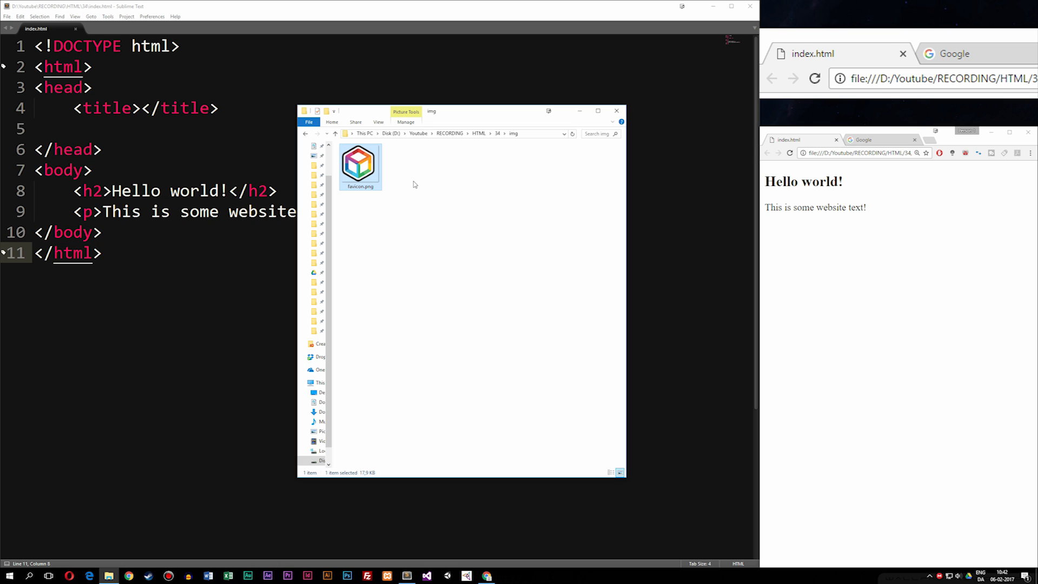
mouse_move(407, 192)
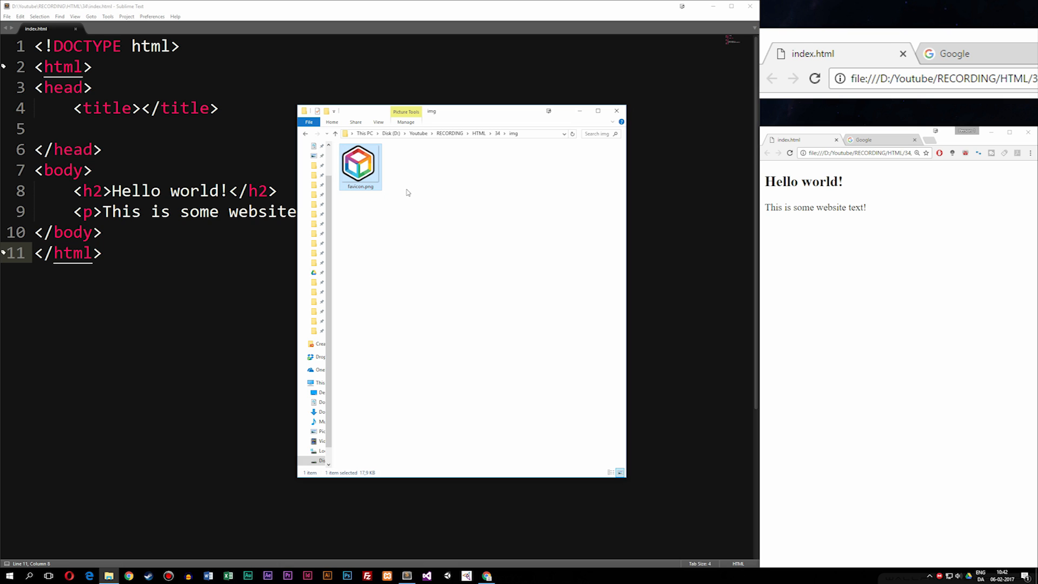
mouse_move(404, 192)
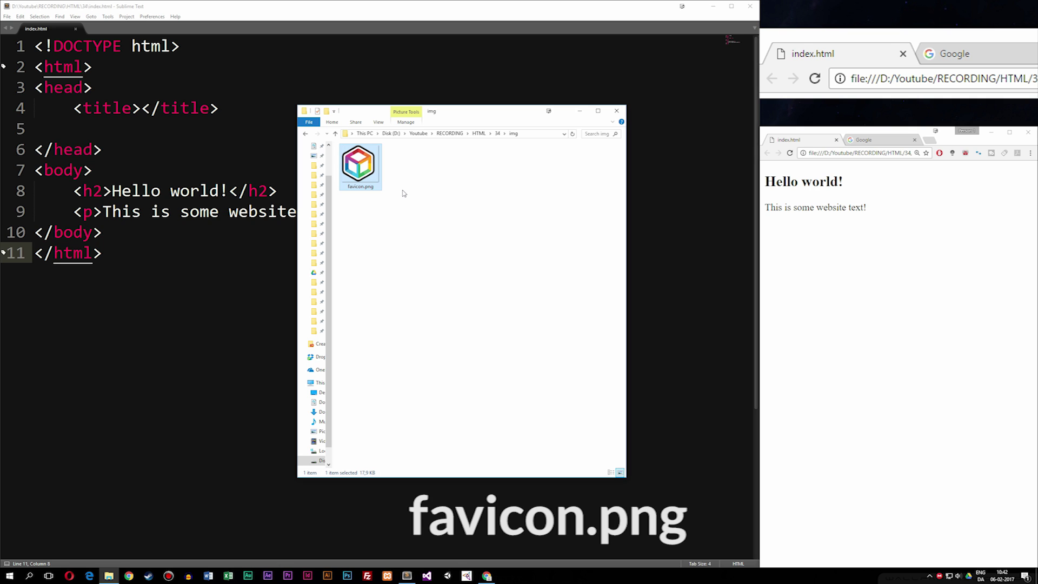
mouse_move(369, 175)
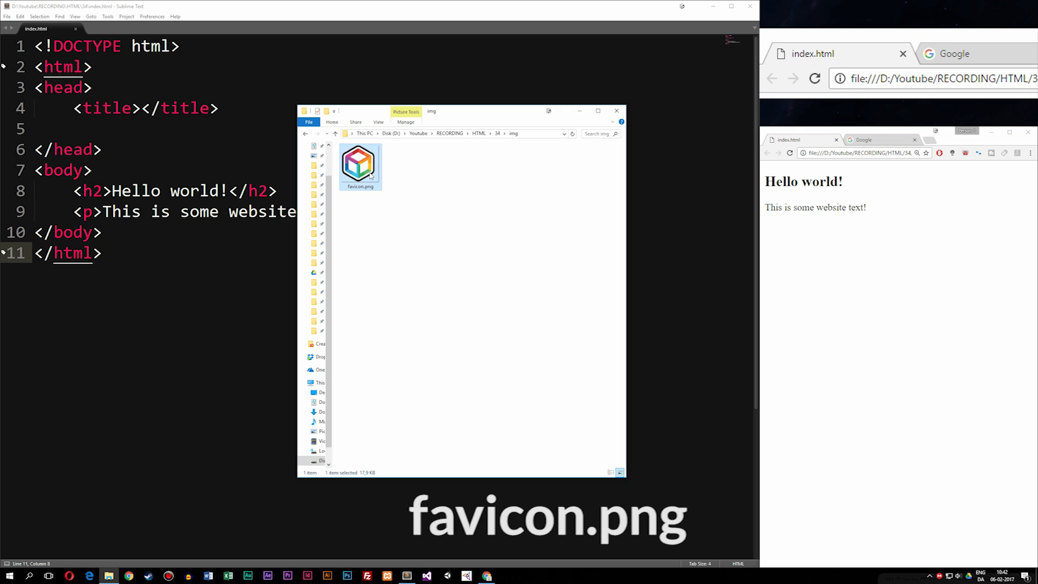
click(402, 200)
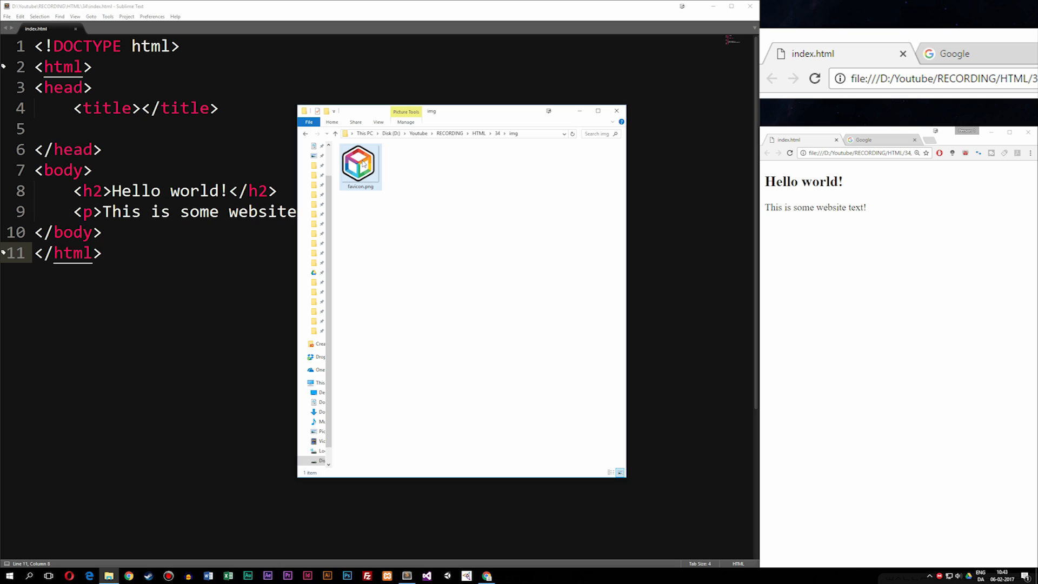
mouse_move(799, 54)
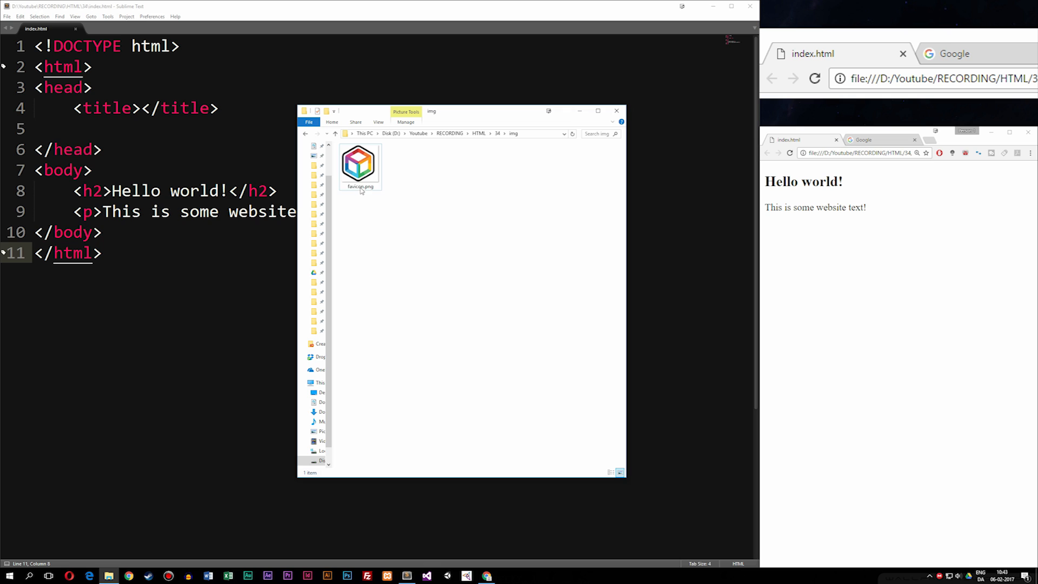
click(359, 165)
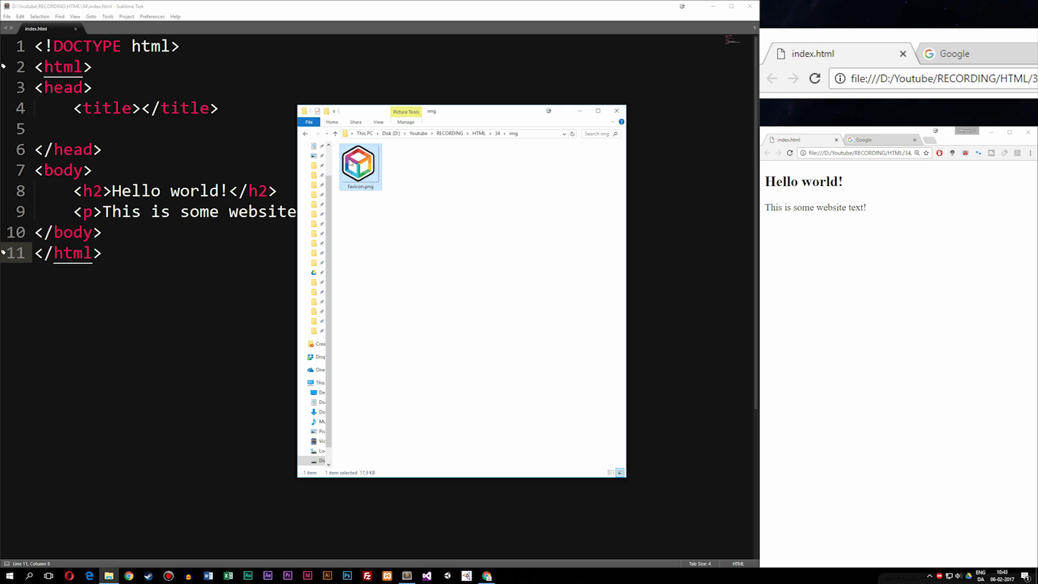
click(509, 182)
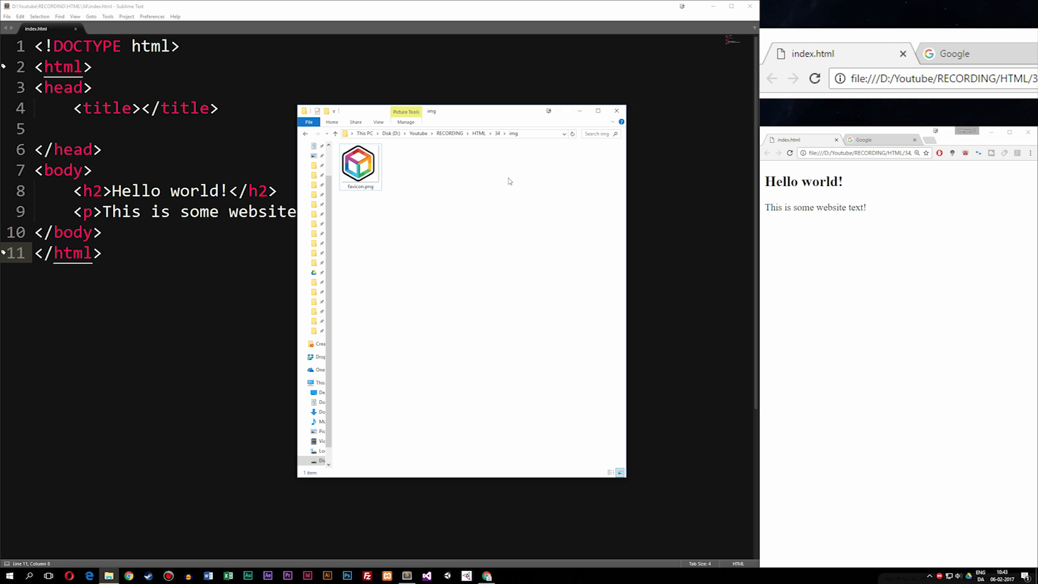
click(360, 164)
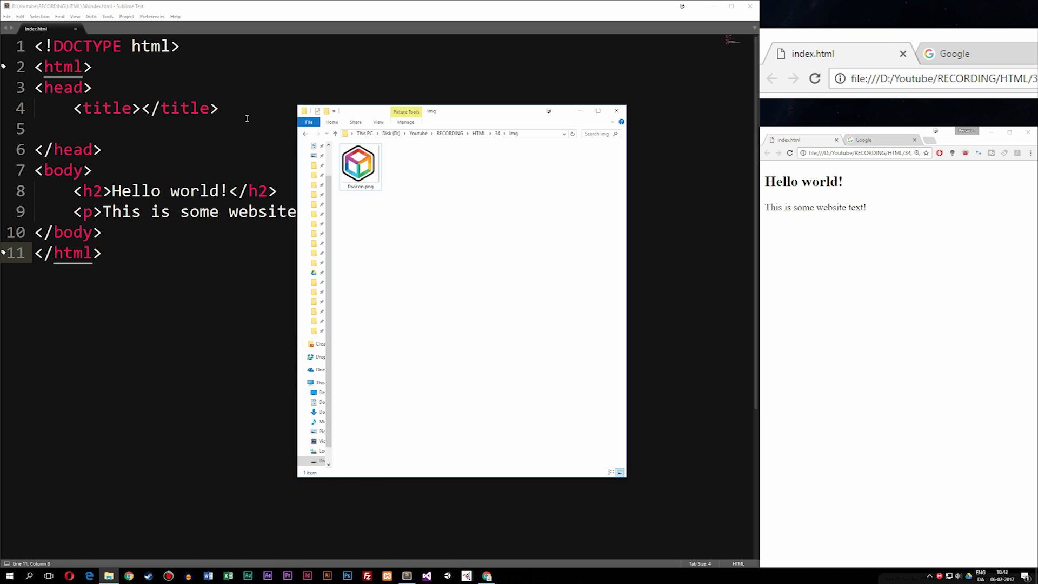
click(616, 110)
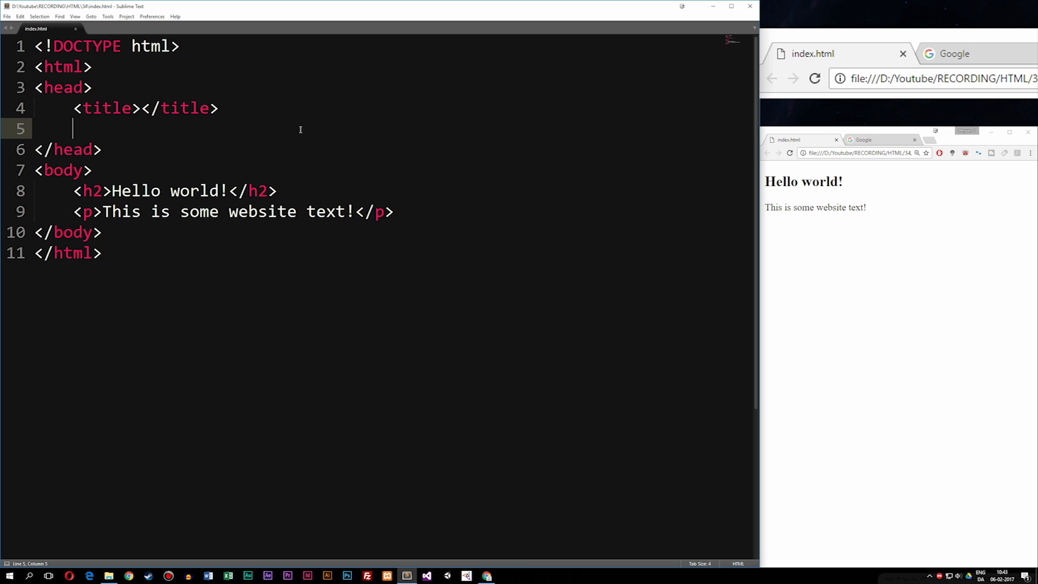
mouse_move(412, 133)
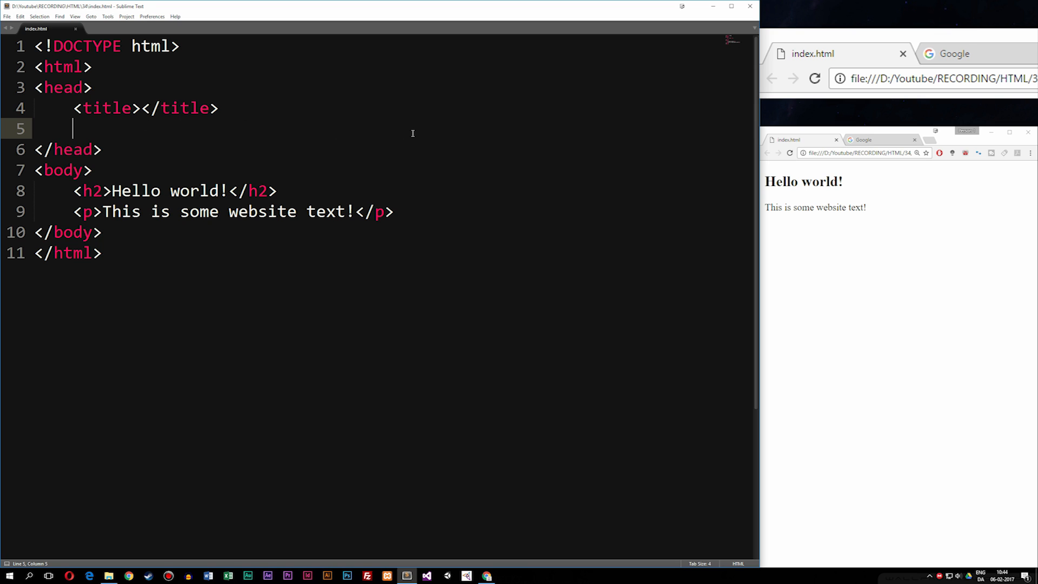
Start a link tag on line 5 with rel="shortcut icon".
text(<)
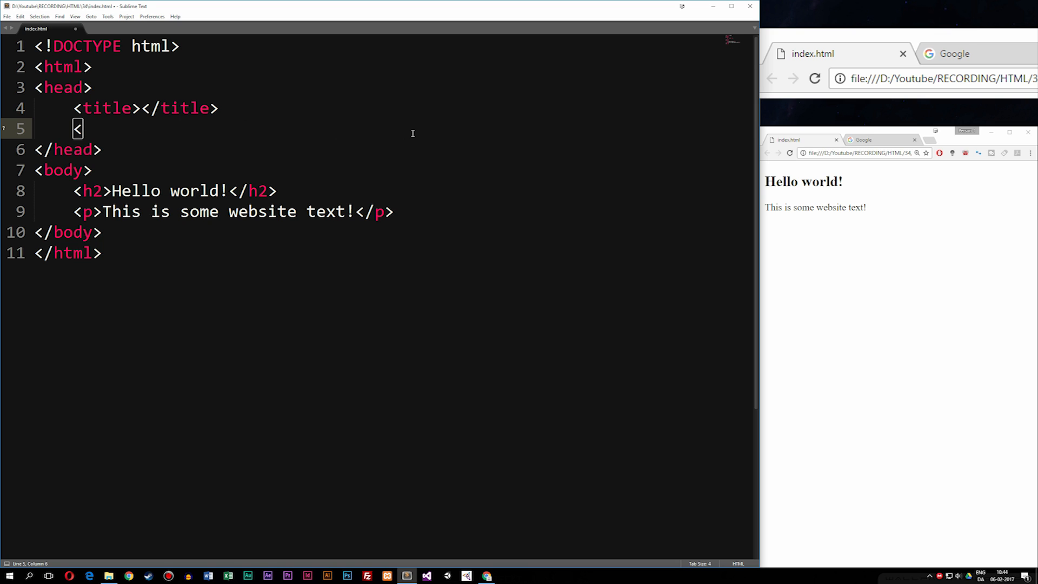
text(link)
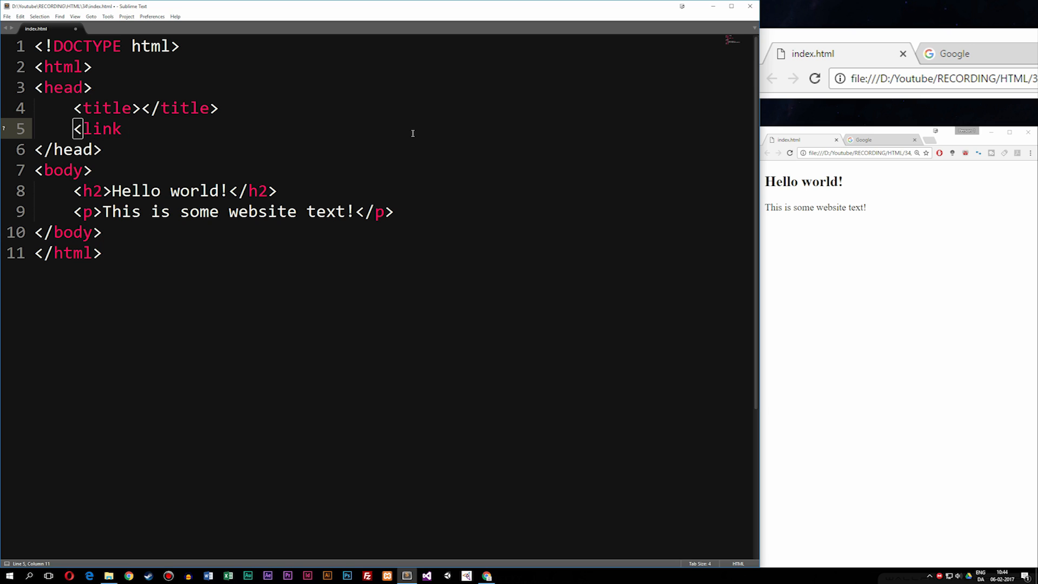
text(rel="">)
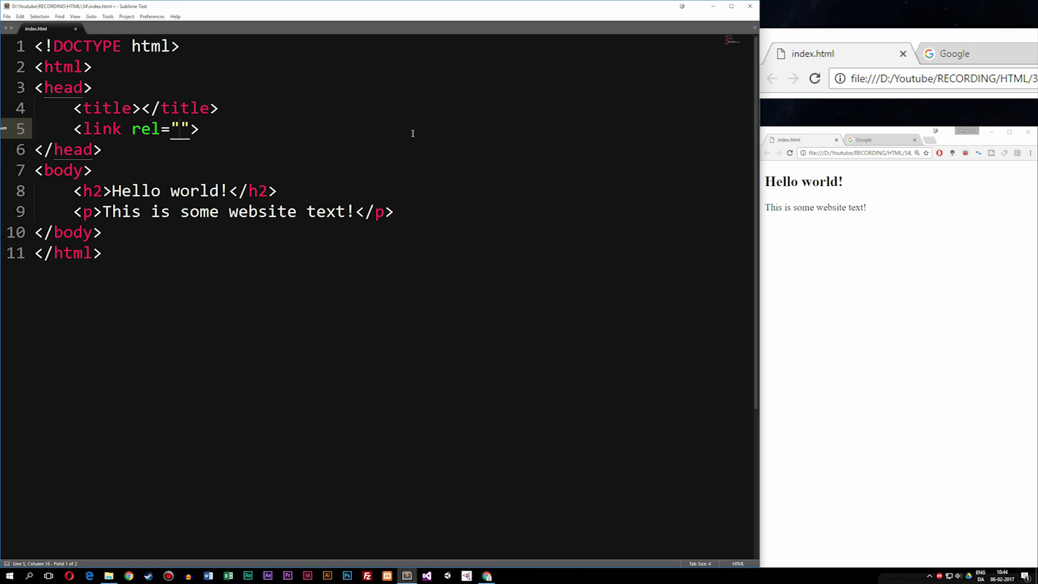
text(shortc)
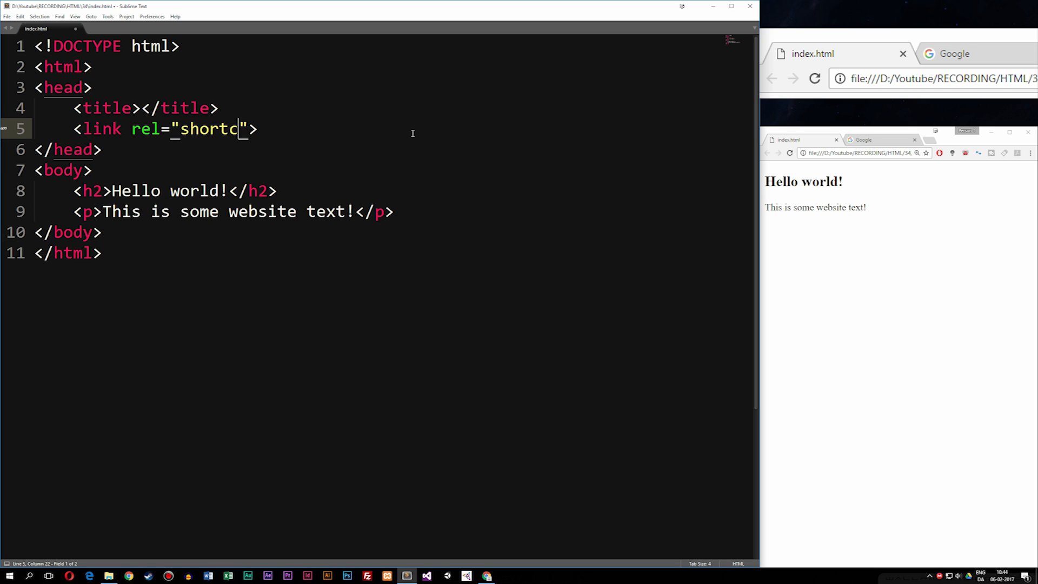
text(ut)
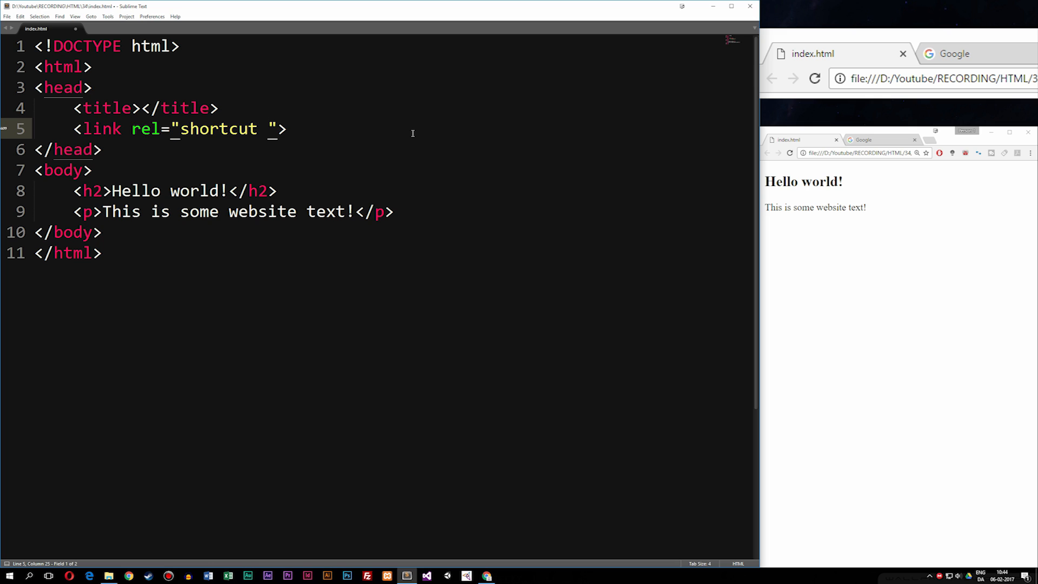
text(icon)
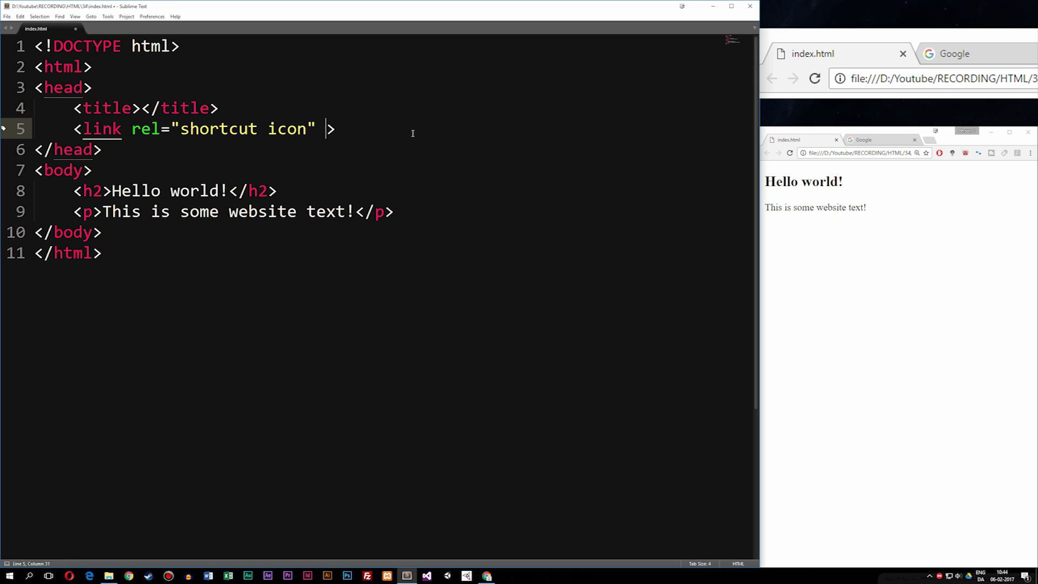
Give the link type="image/png" and href="img/favicon.png".
text(type)
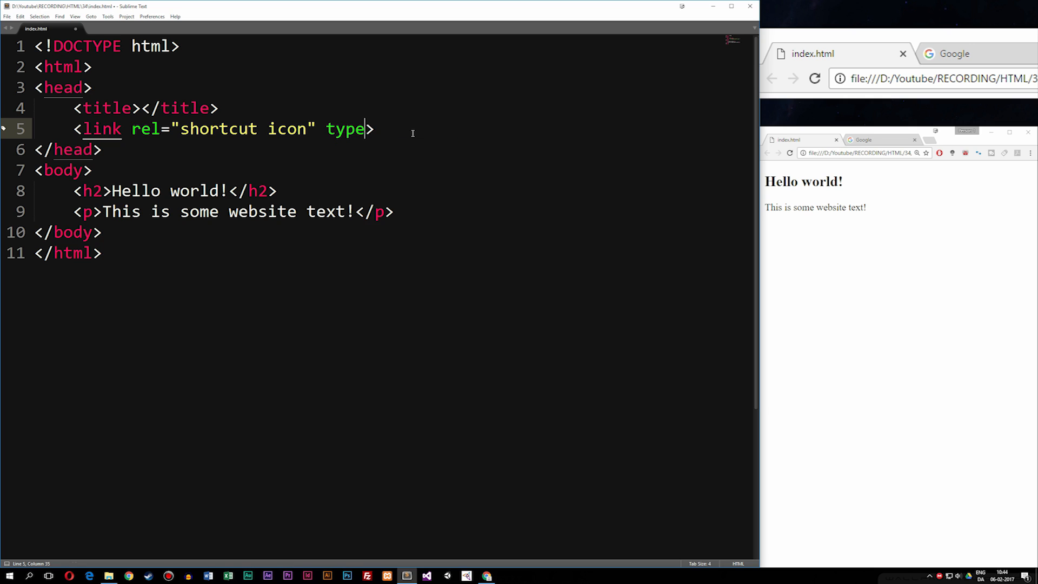
text(=")
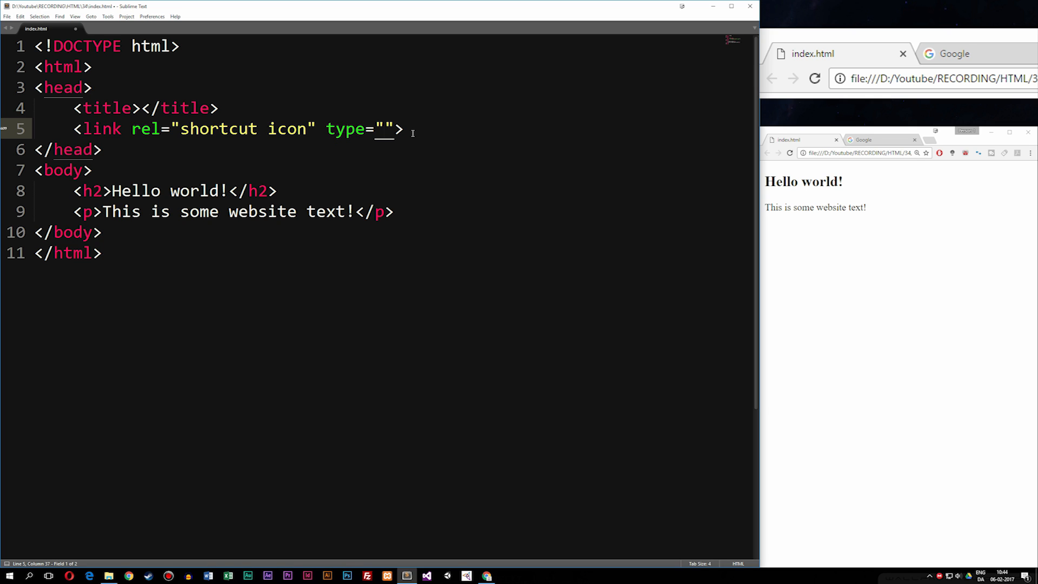
text(image/)
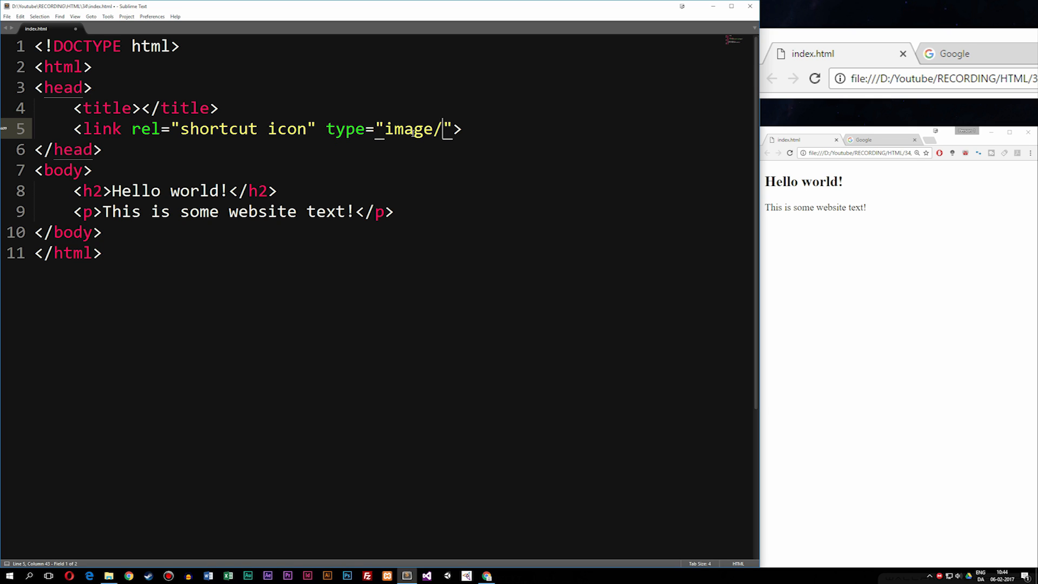
text(pn)
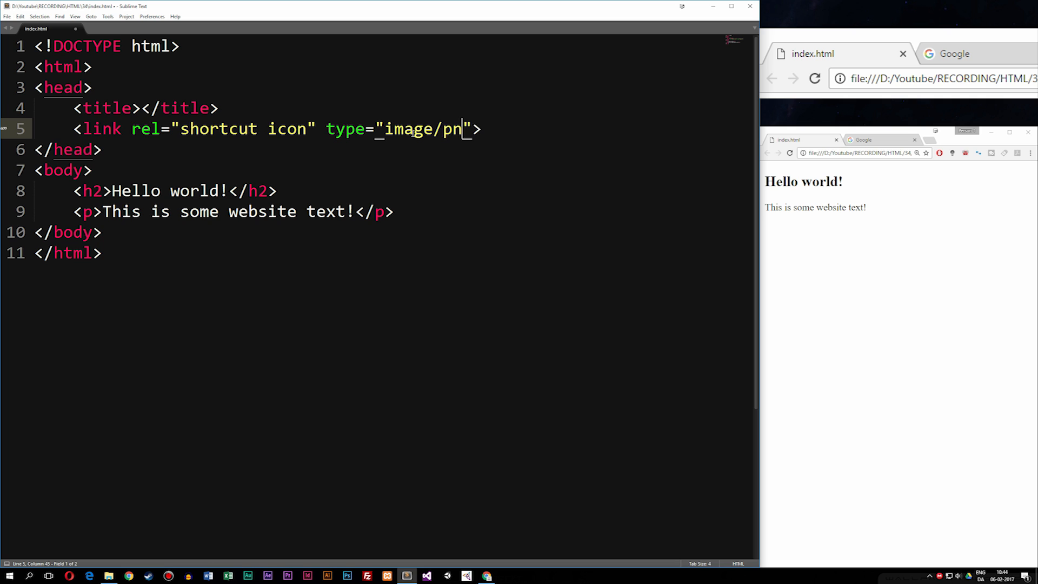
text(g)
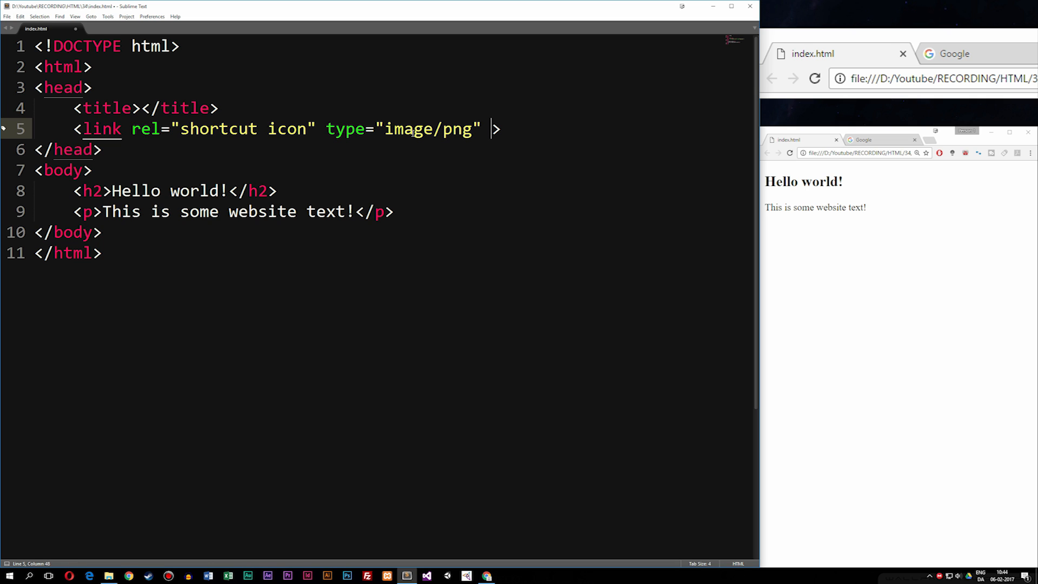
text(href="")
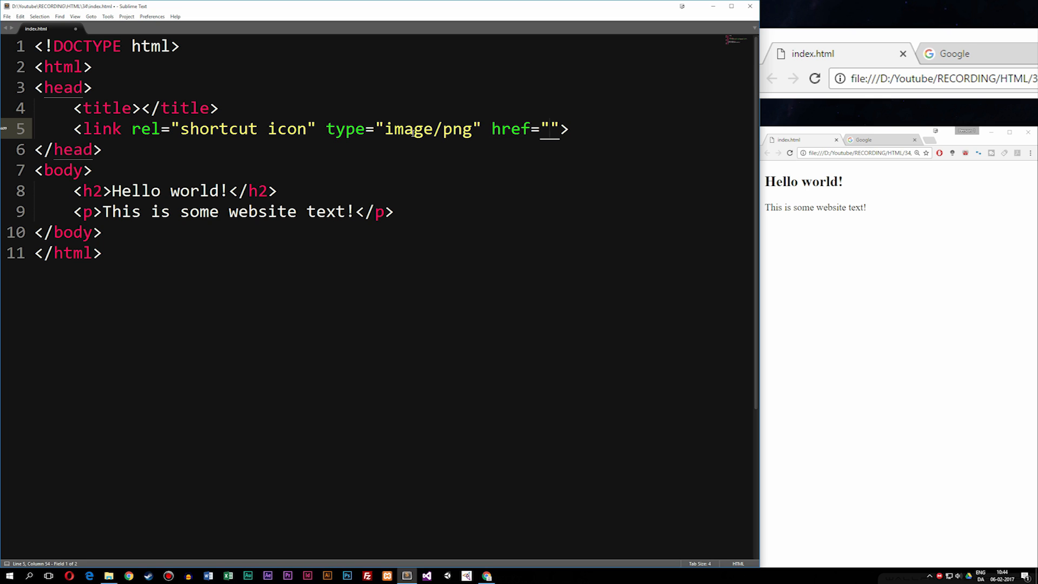
text(img)
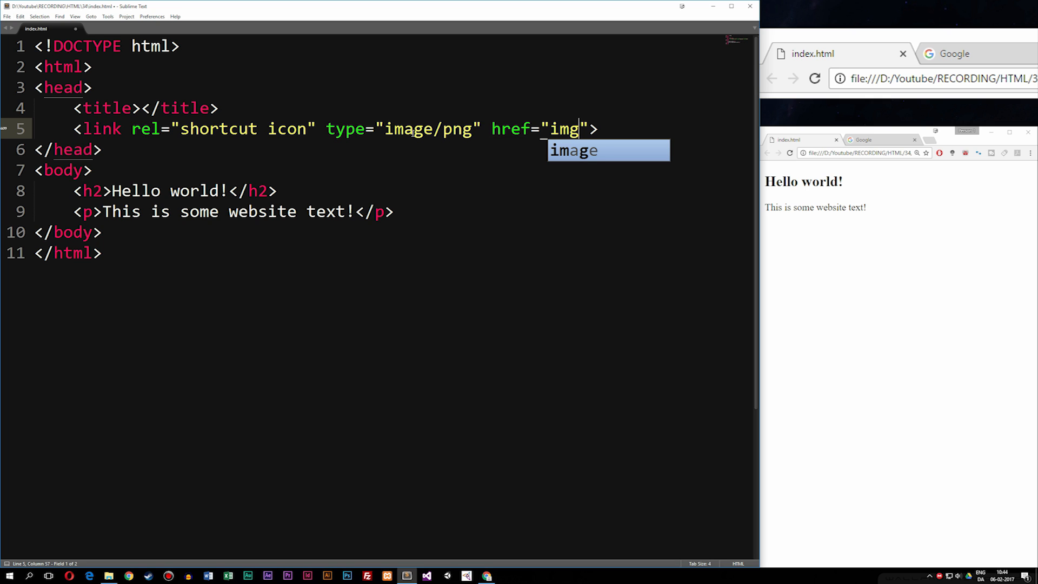
text(/)
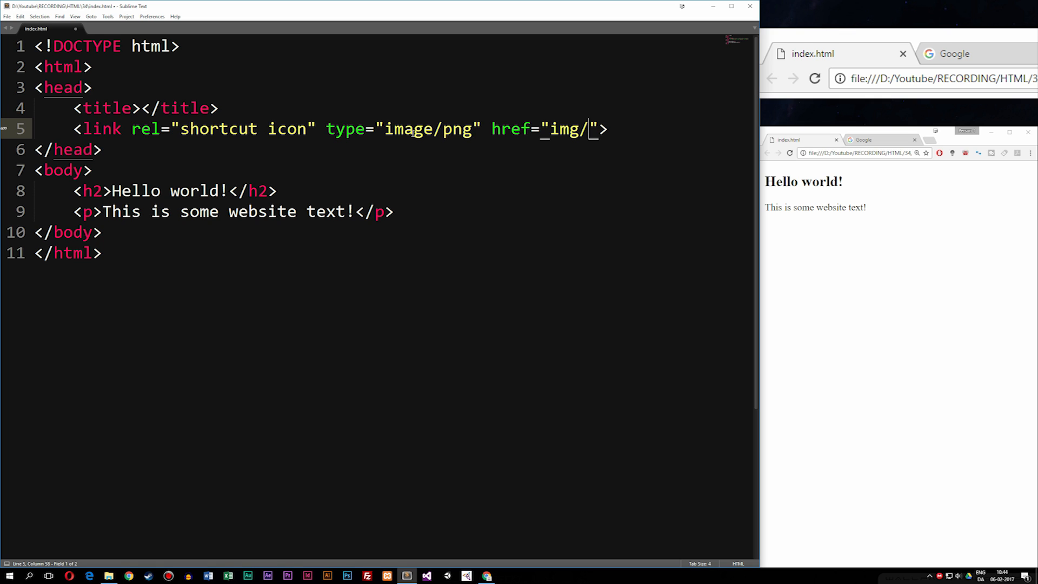
text(favicon)
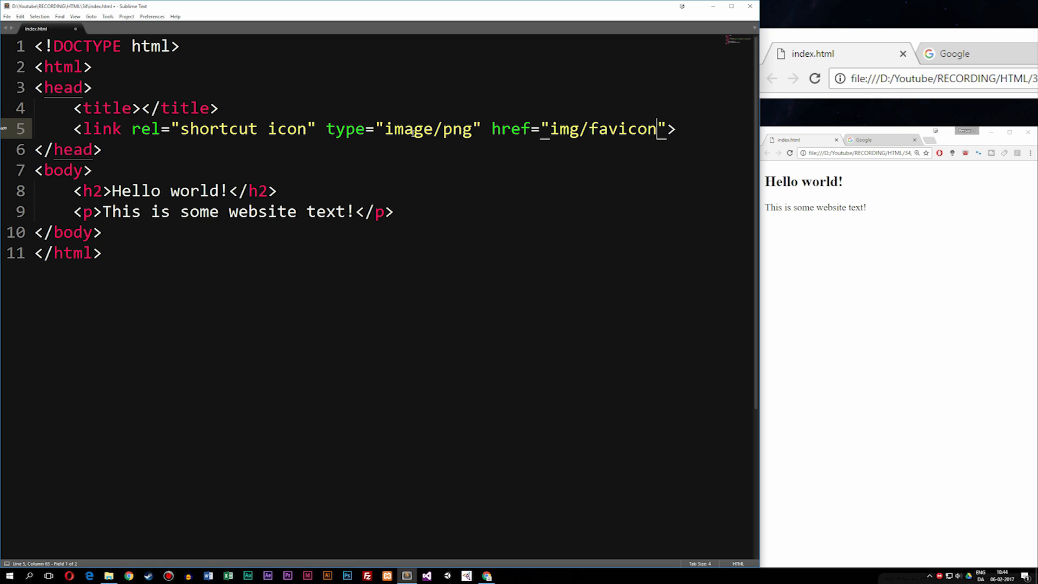
text(.png)
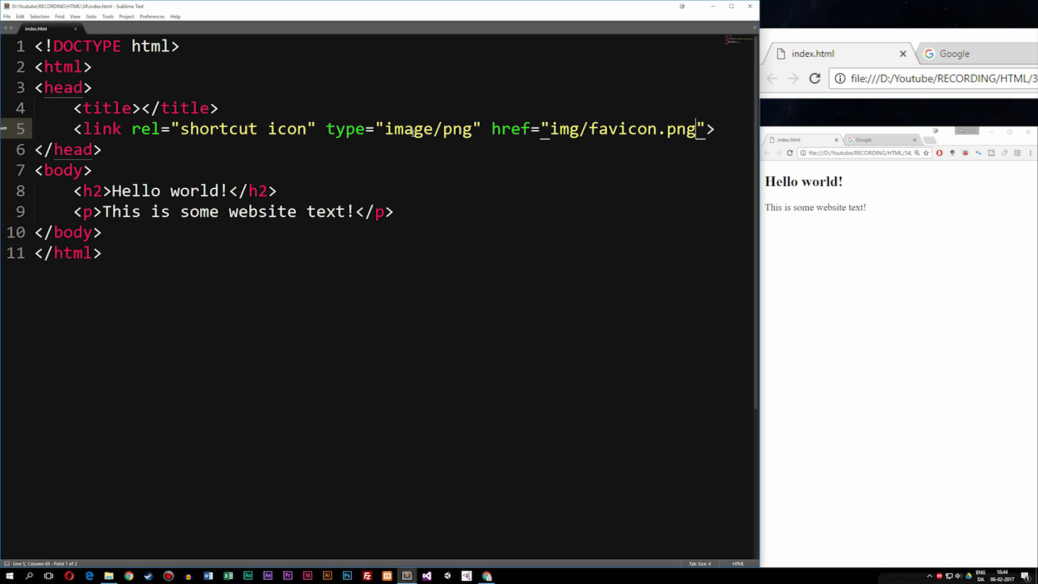
mouse_move(815, 79)
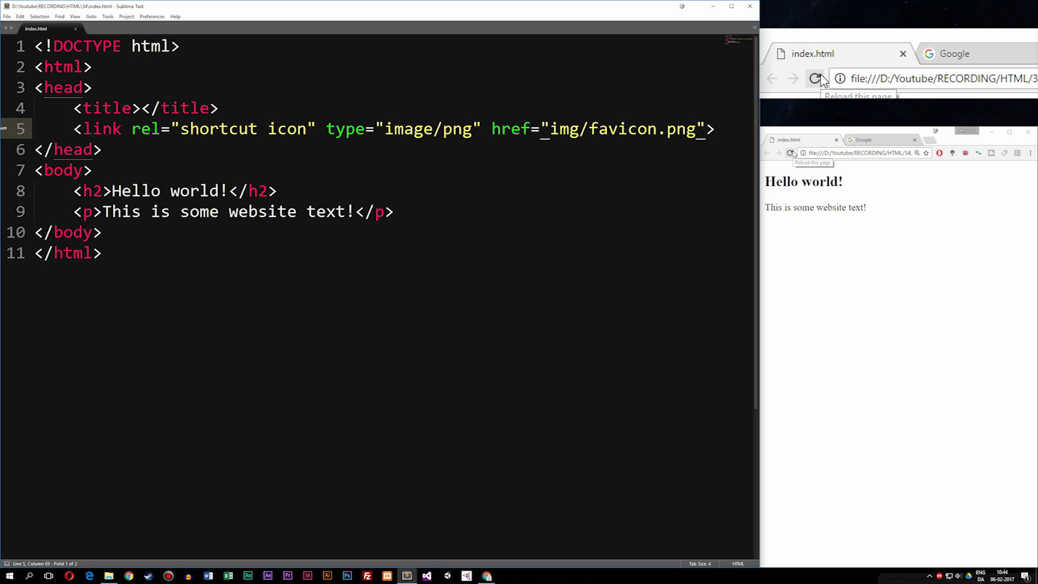
Reload index.html in Chrome so favicon.png shows as the tab icon.
click(814, 77)
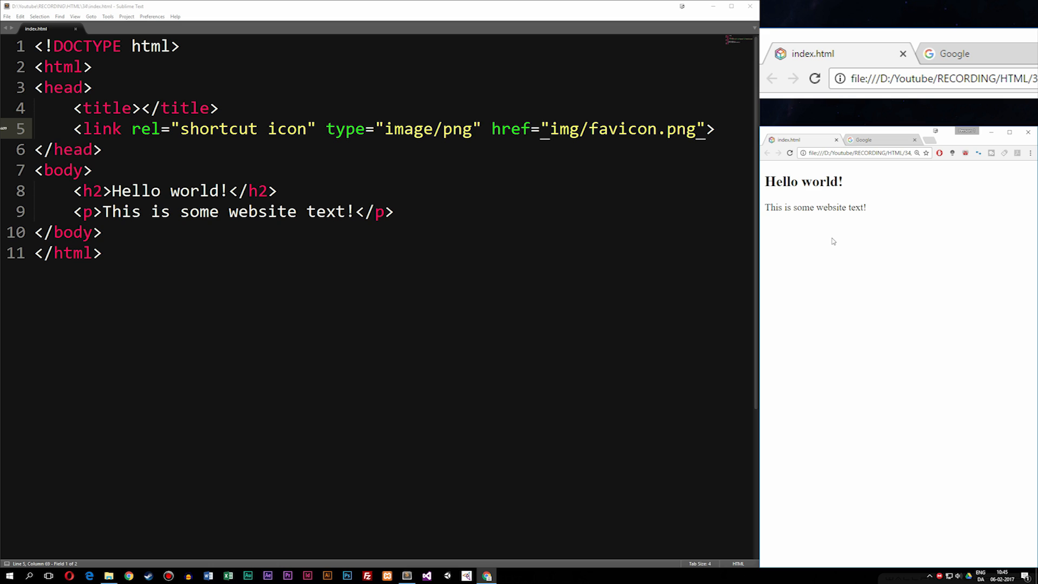
mouse_move(831, 201)
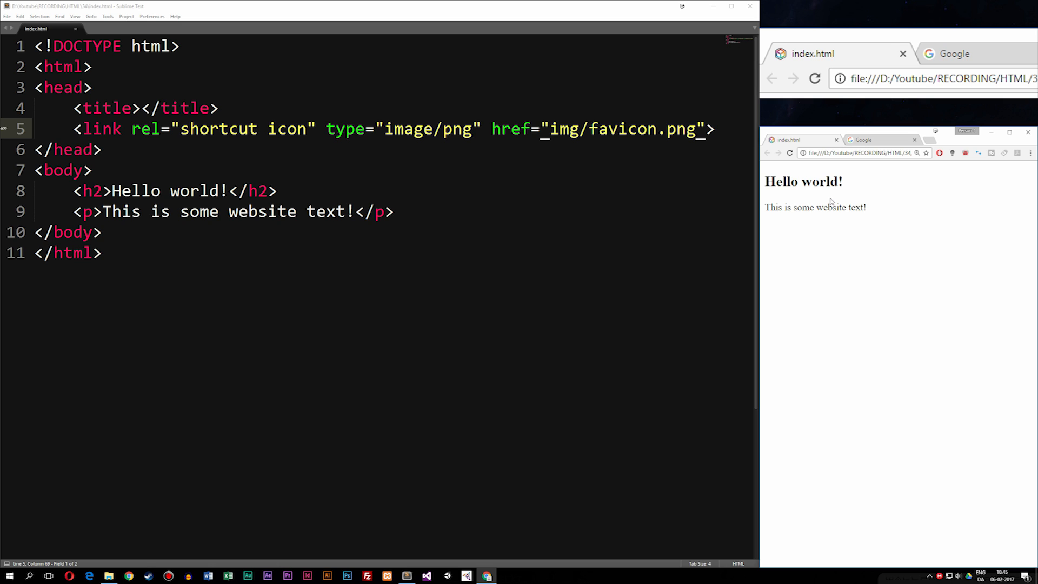